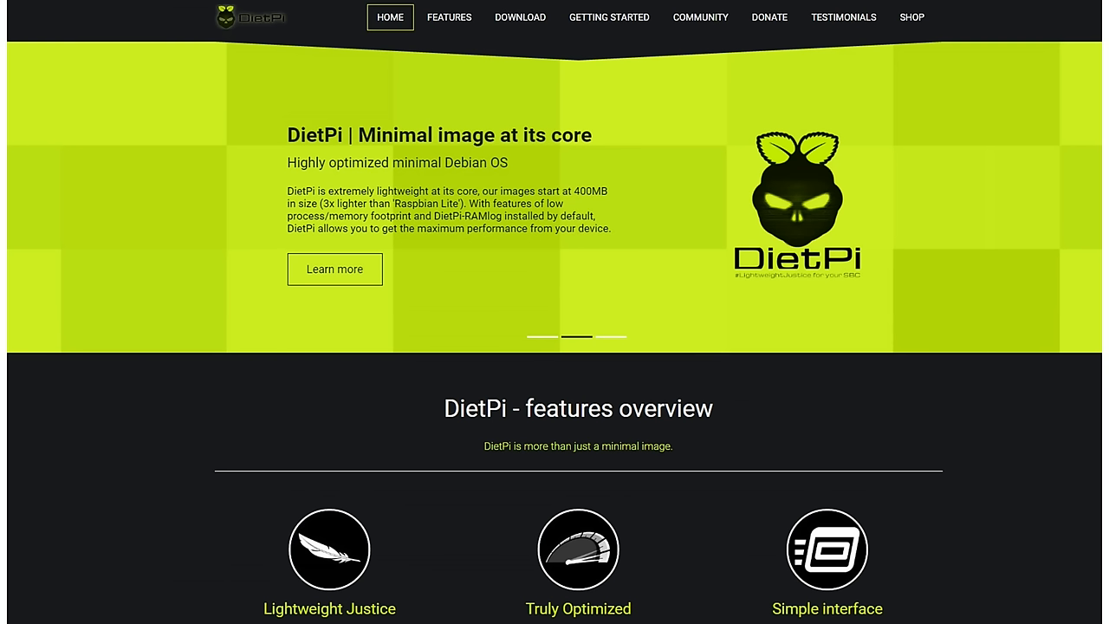
Step: Browse the DietPi home page describing the minimal Debian image in Chrome
click(609, 17)
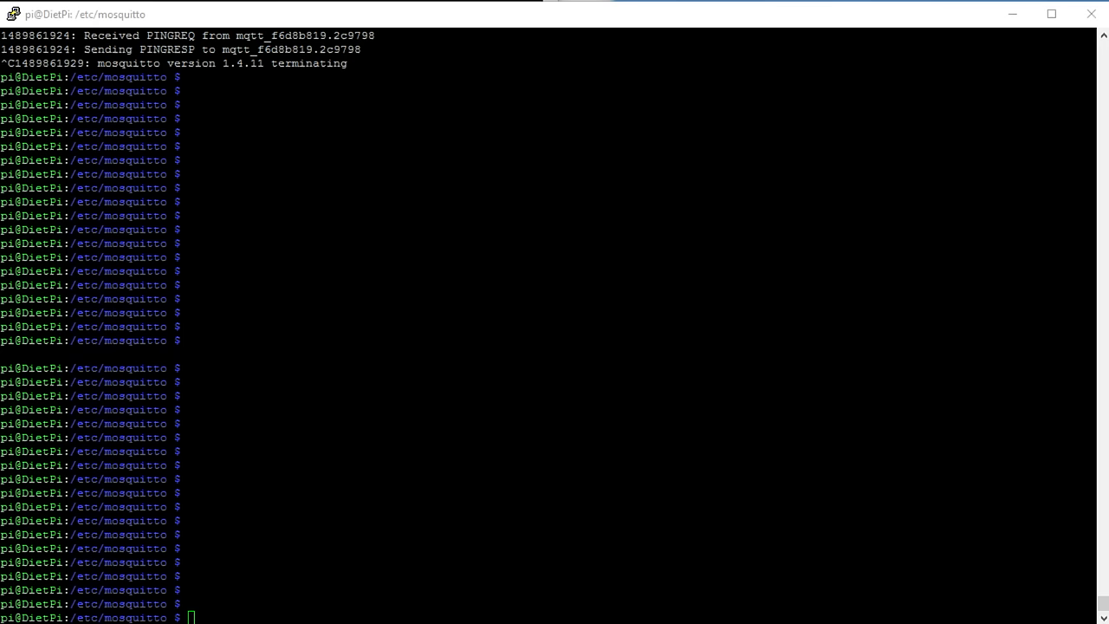
Step: Run 'mosquitto -v' in PuTTY to start the broker verbosely
text(mosquitto -v)
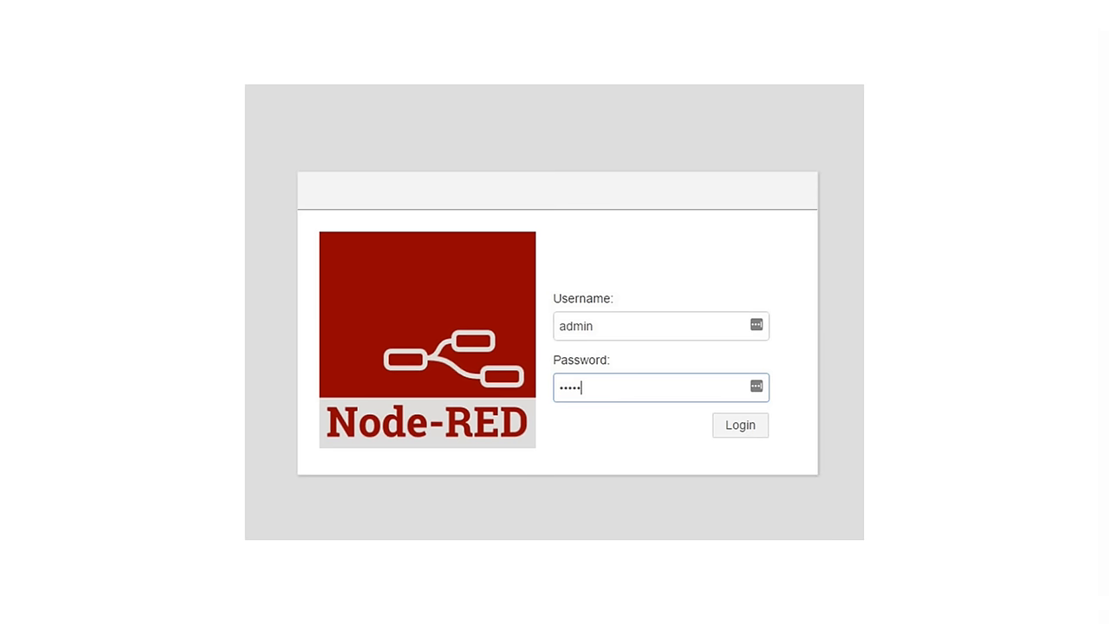
Step: Log in to the Node-RED editor with the filled admin credentials
click(739, 425)
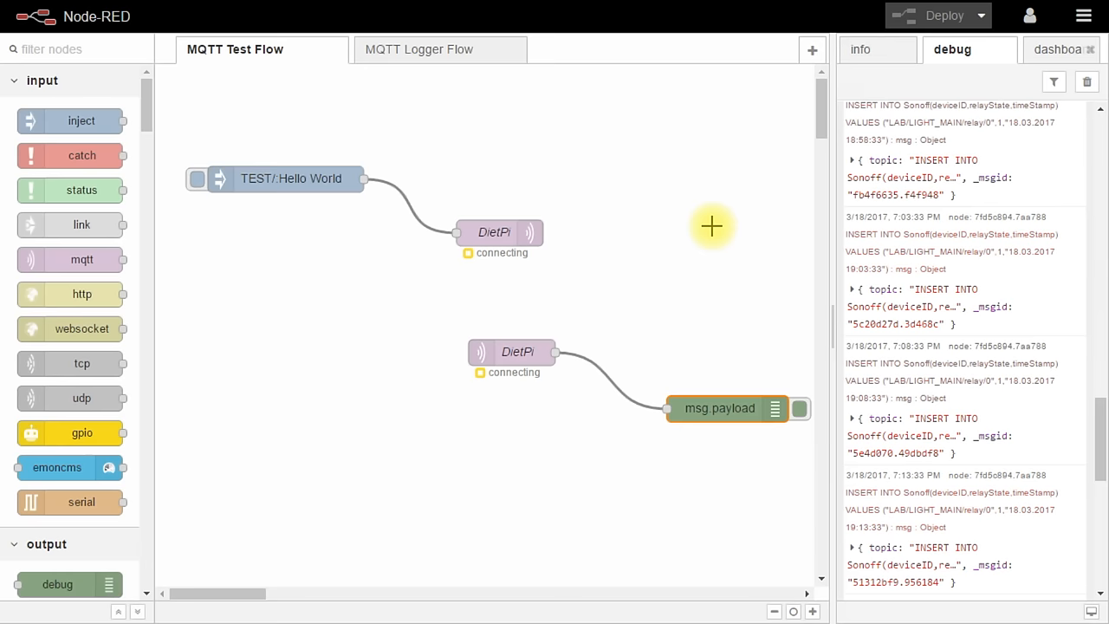
mouse_move(161, 132)
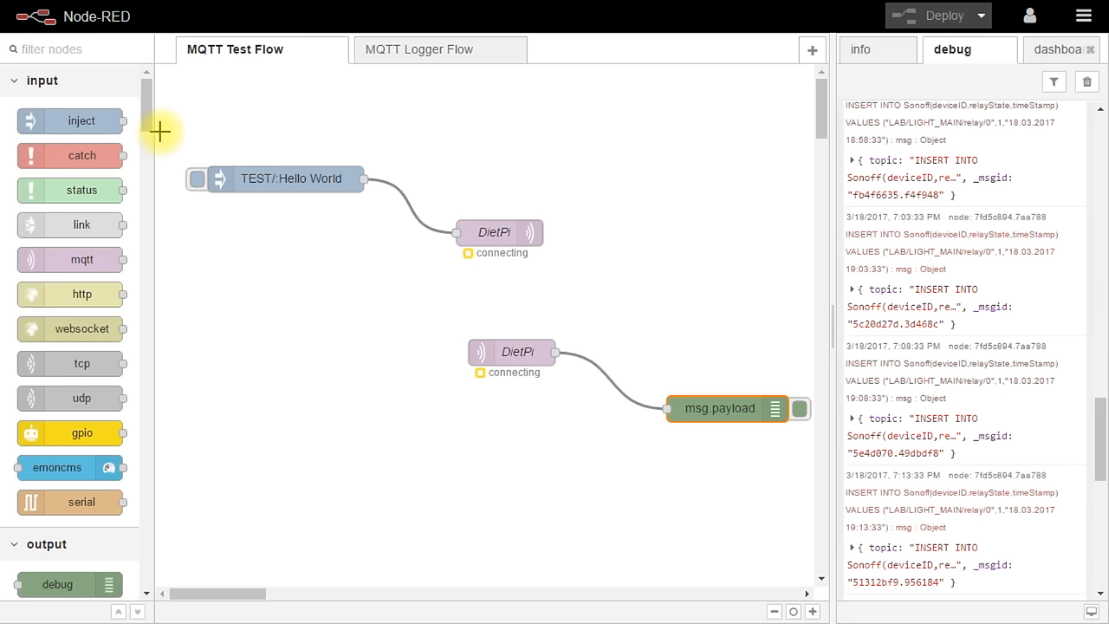
Step: Scroll the node palette through Raspberry_Pi, scargill, location and dashboard categories
scroll(down, 3)
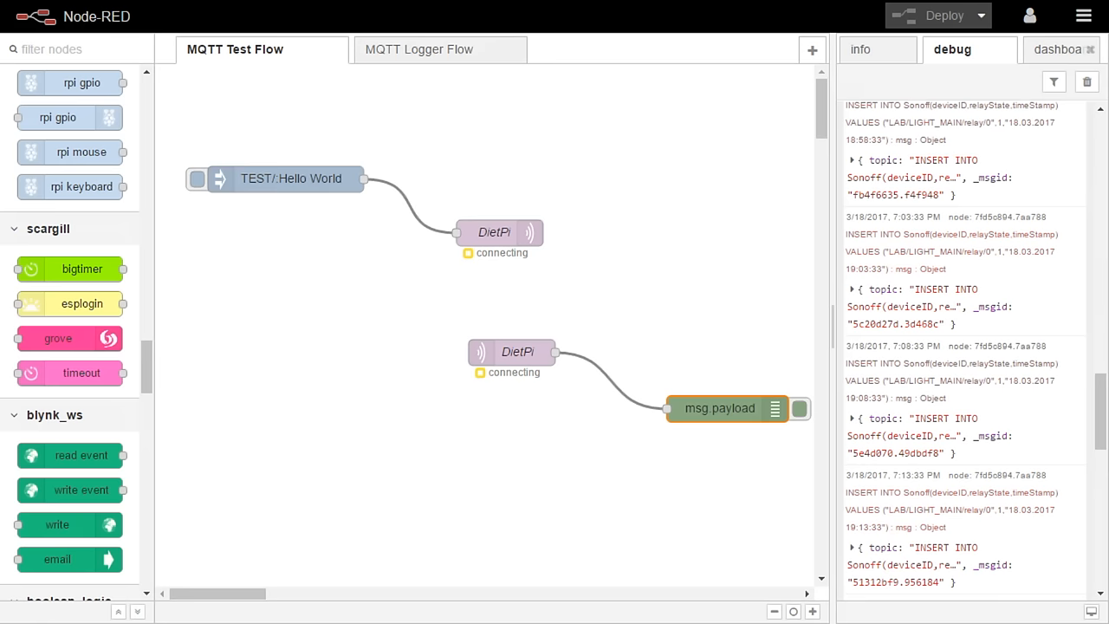
scroll(down, 3)
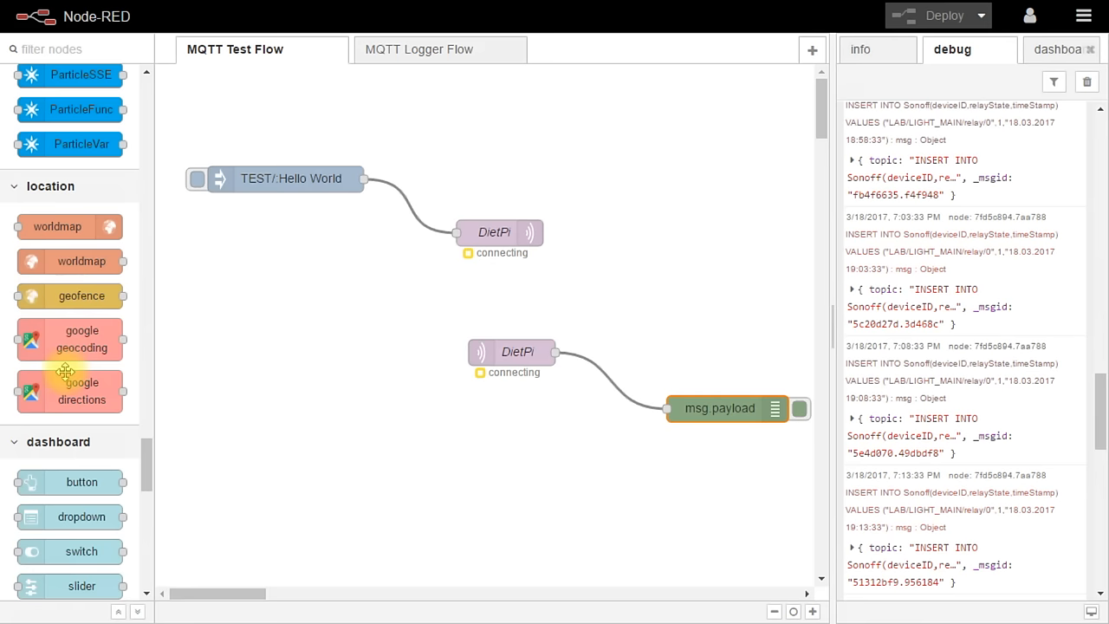
scroll(down, 3)
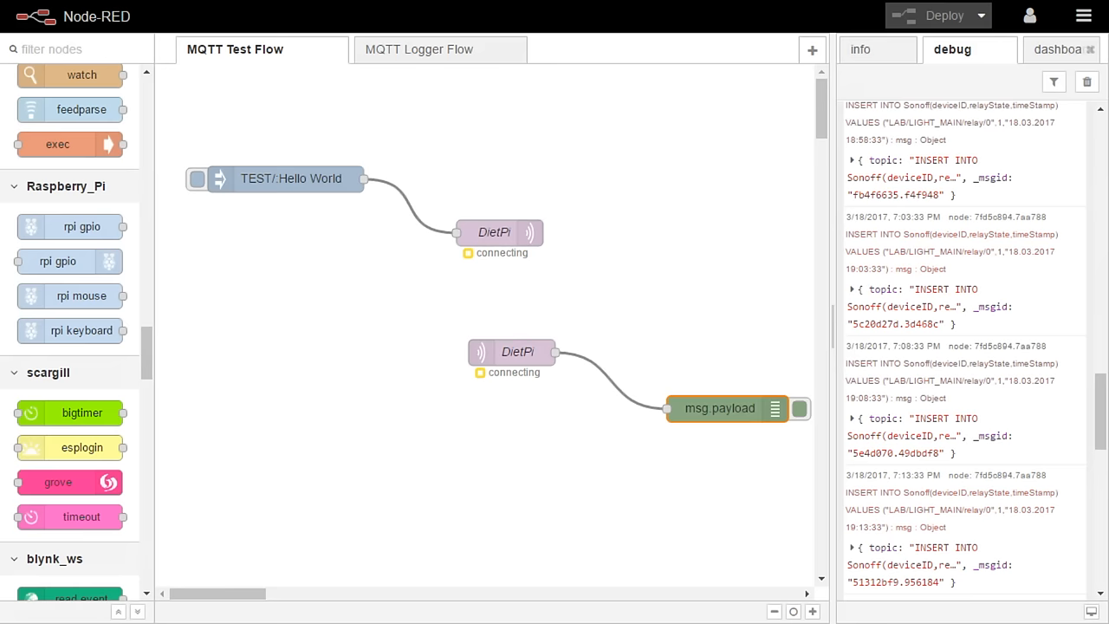
scroll(down, 3)
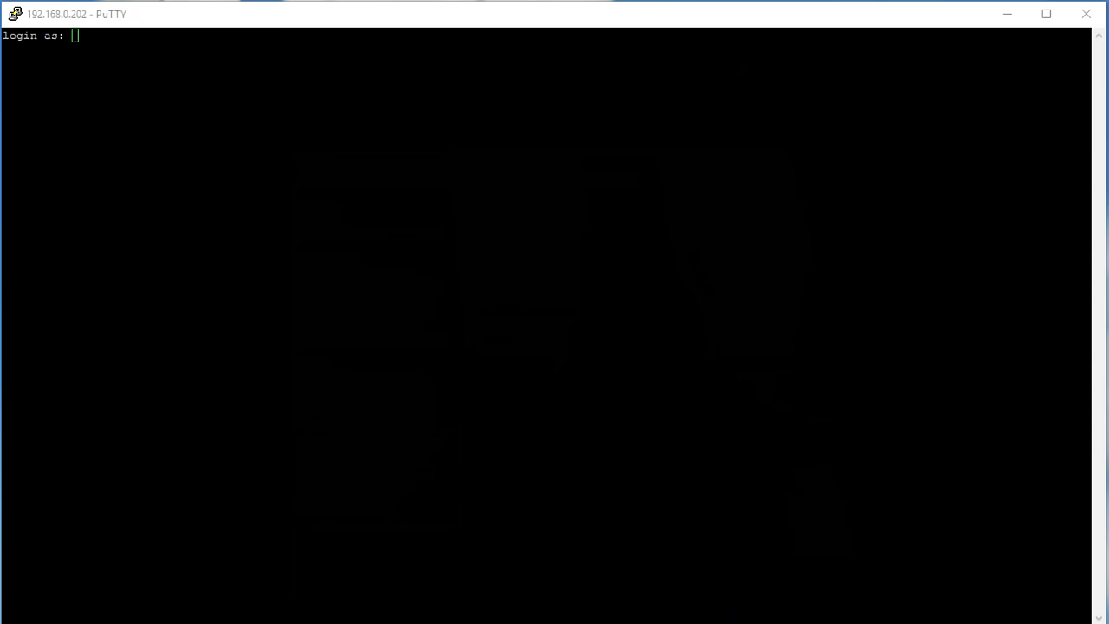
Step: Log in to the Pi as 'pi' in PuTTY, then open the Node Red Control Panel
text(pi)
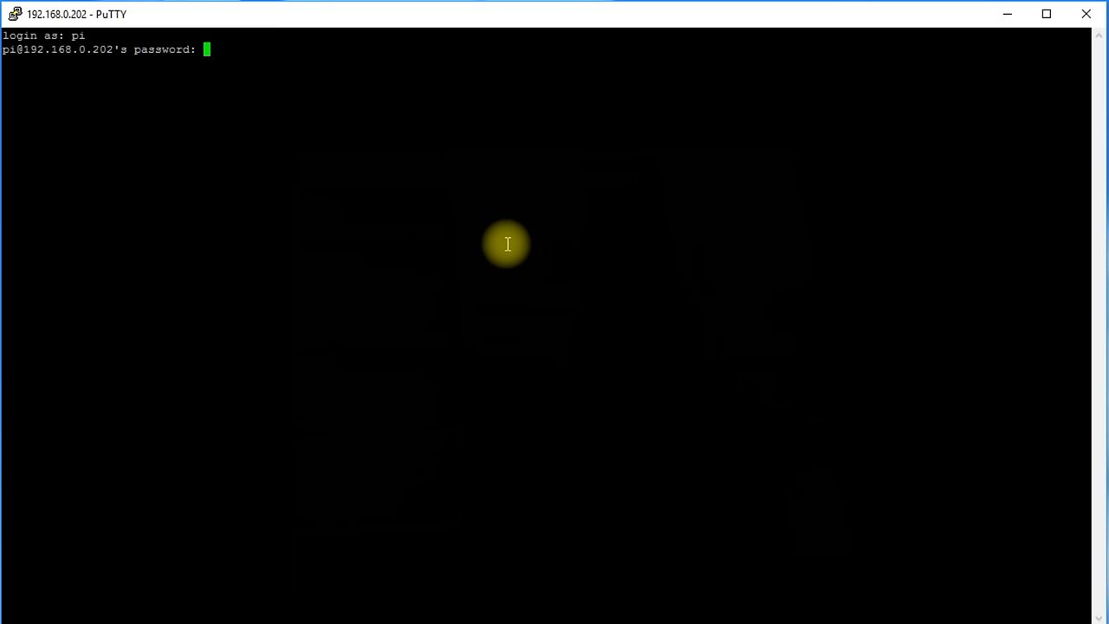
key(Enter)
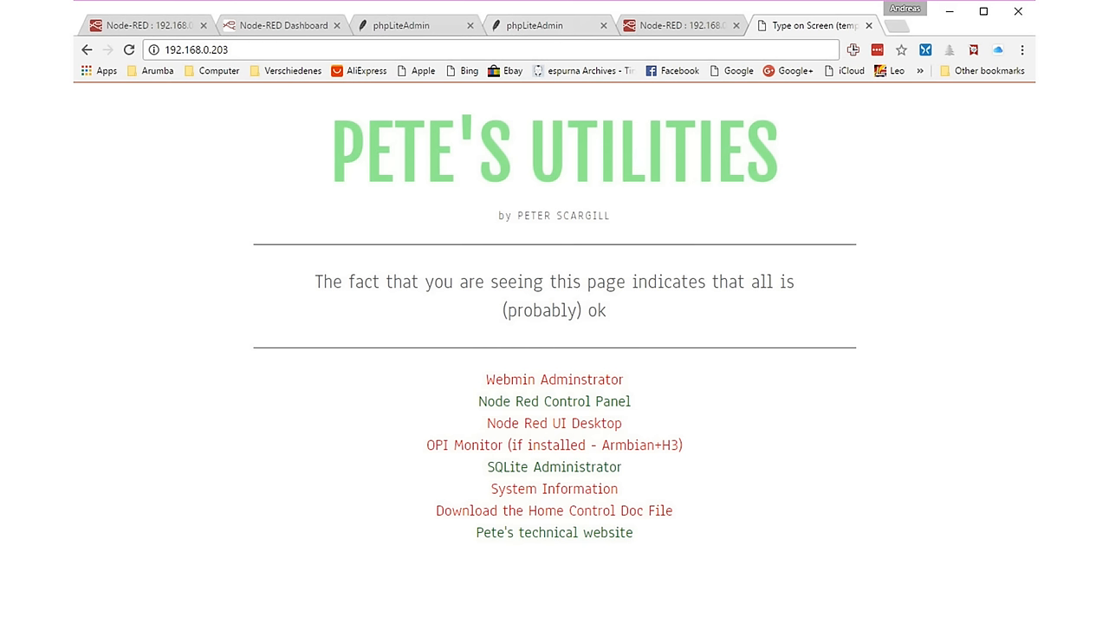
click(682, 25)
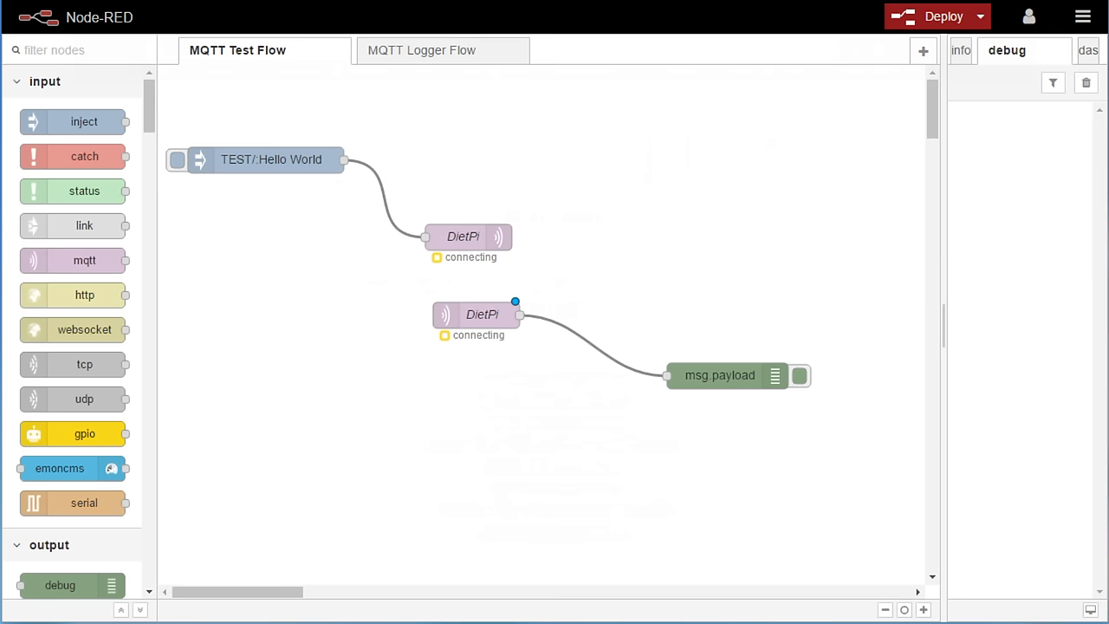
mouse_move(323, 143)
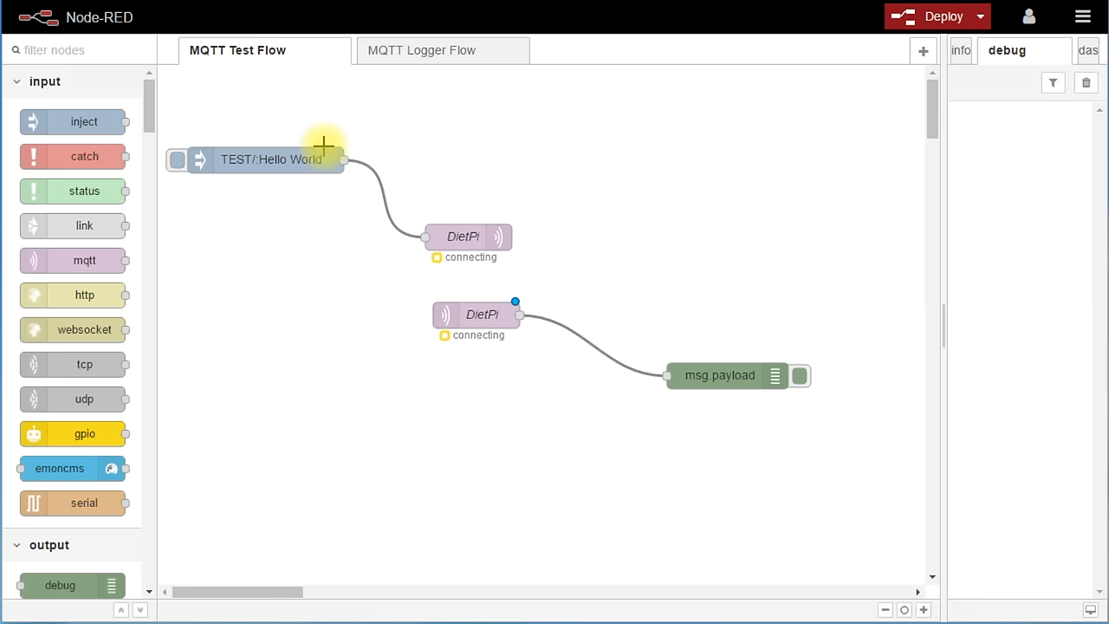
click(467, 237)
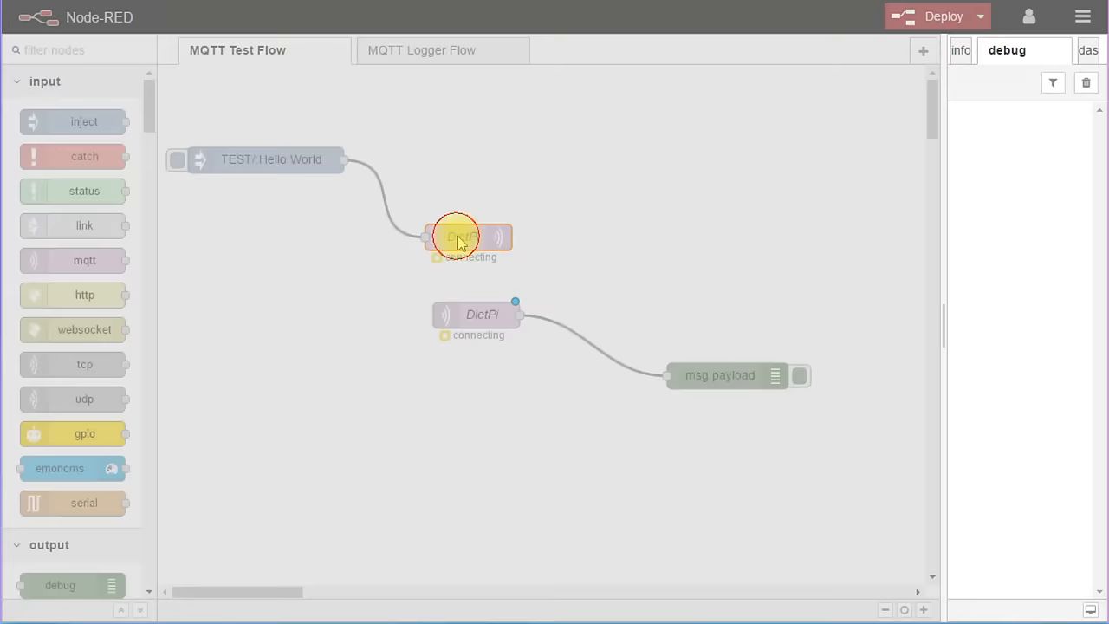
double_click(456, 237)
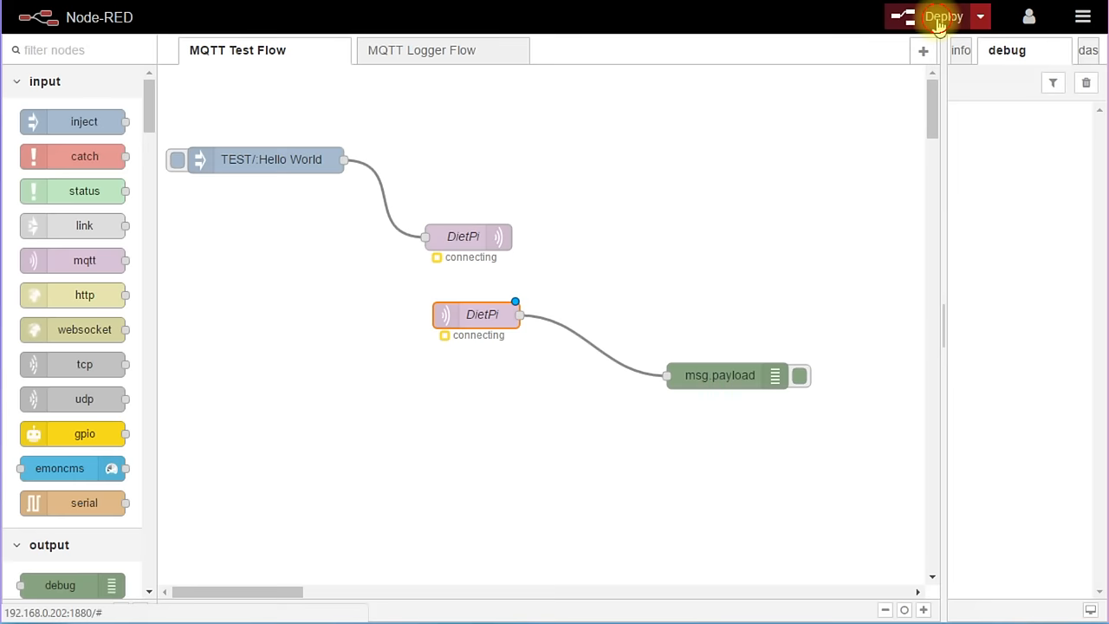
Step: Deploy the MQTT Test Flow, confirm Hello World in debug, and open the MQTT Logger Flow
click(936, 15)
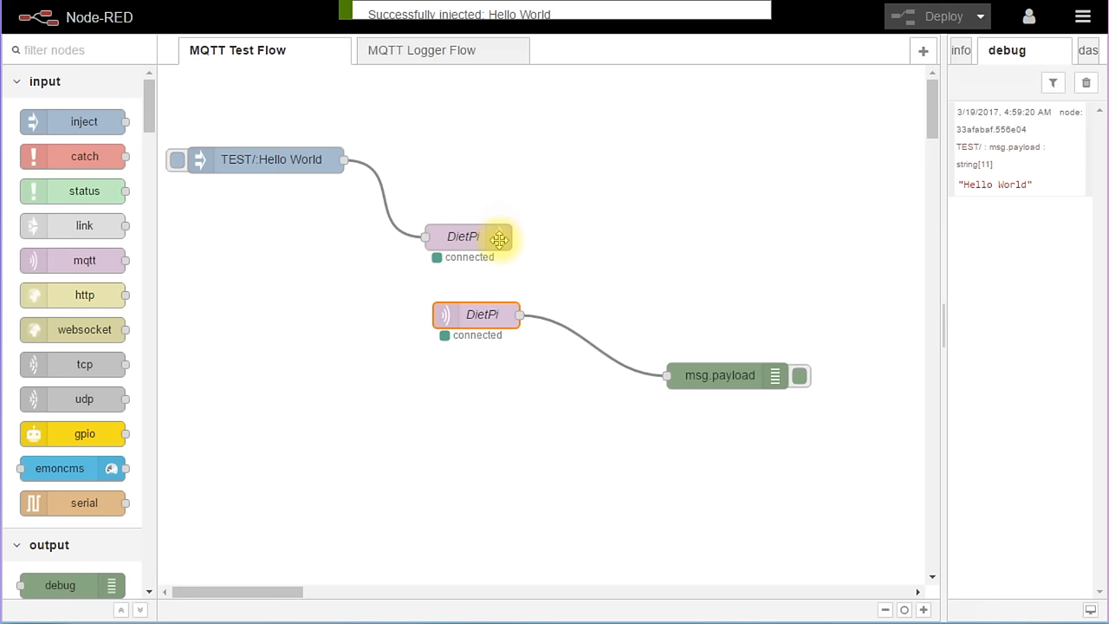
mouse_move(721, 371)
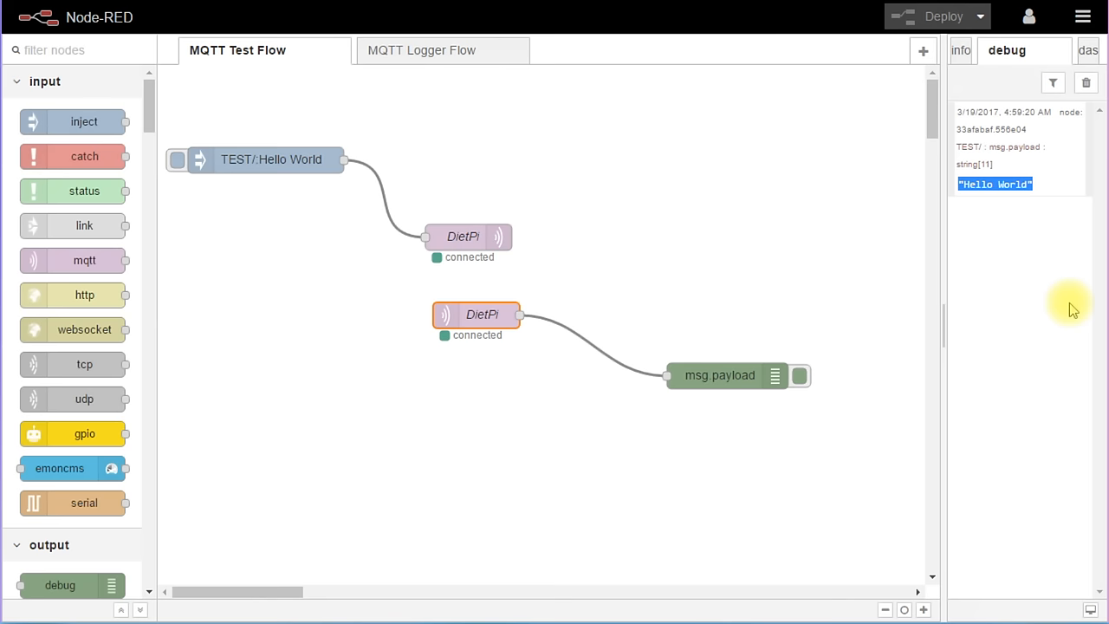
click(424, 49)
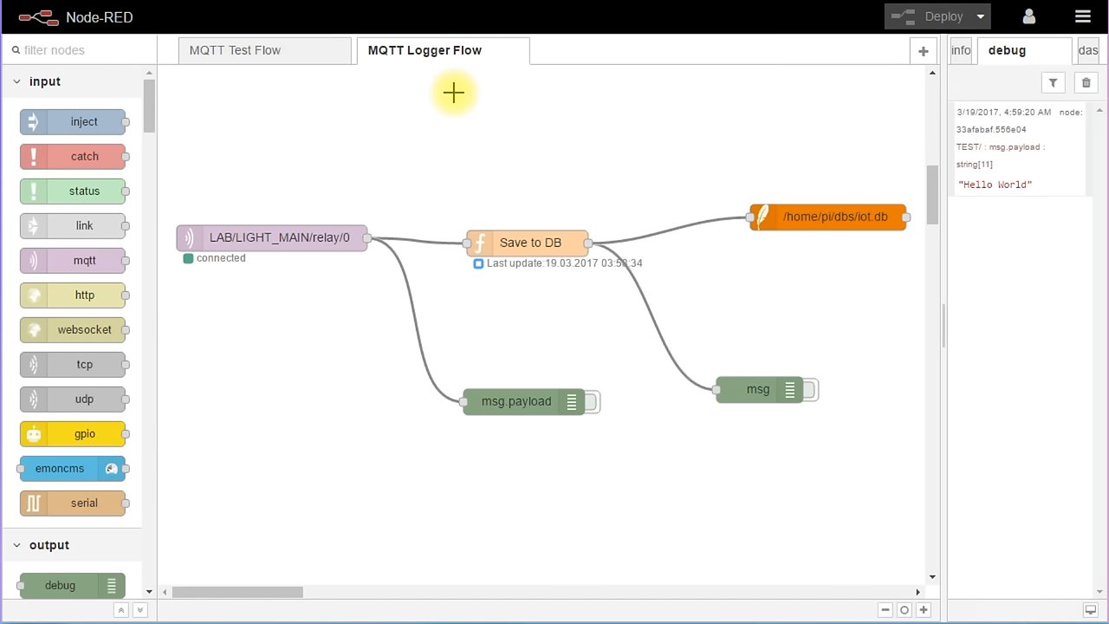
mouse_move(430, 164)
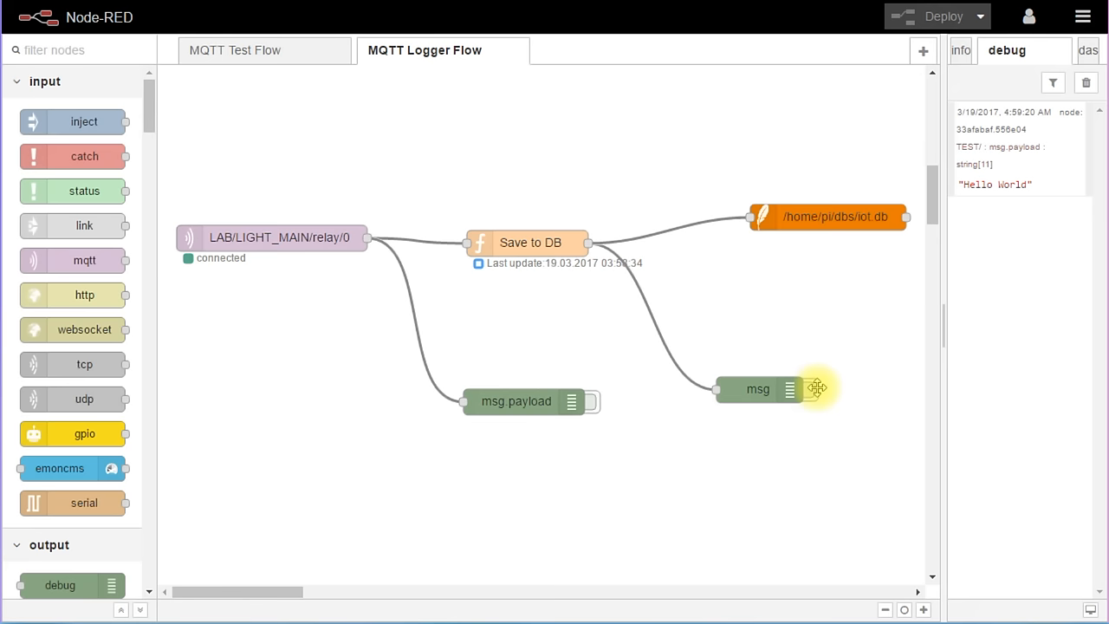
click(278, 237)
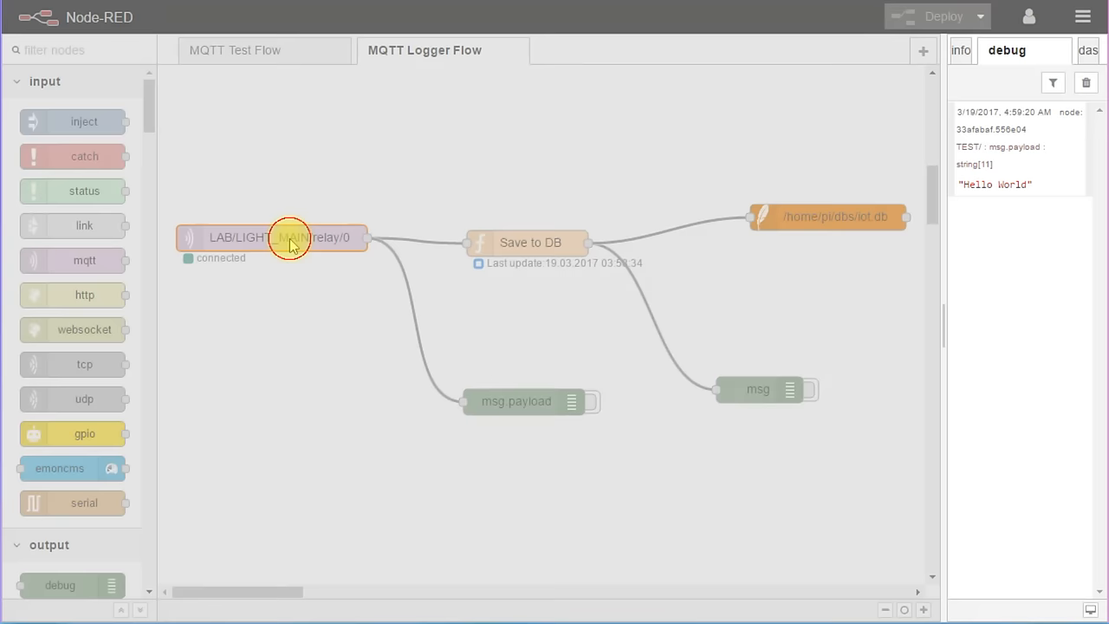
double_click(290, 238)
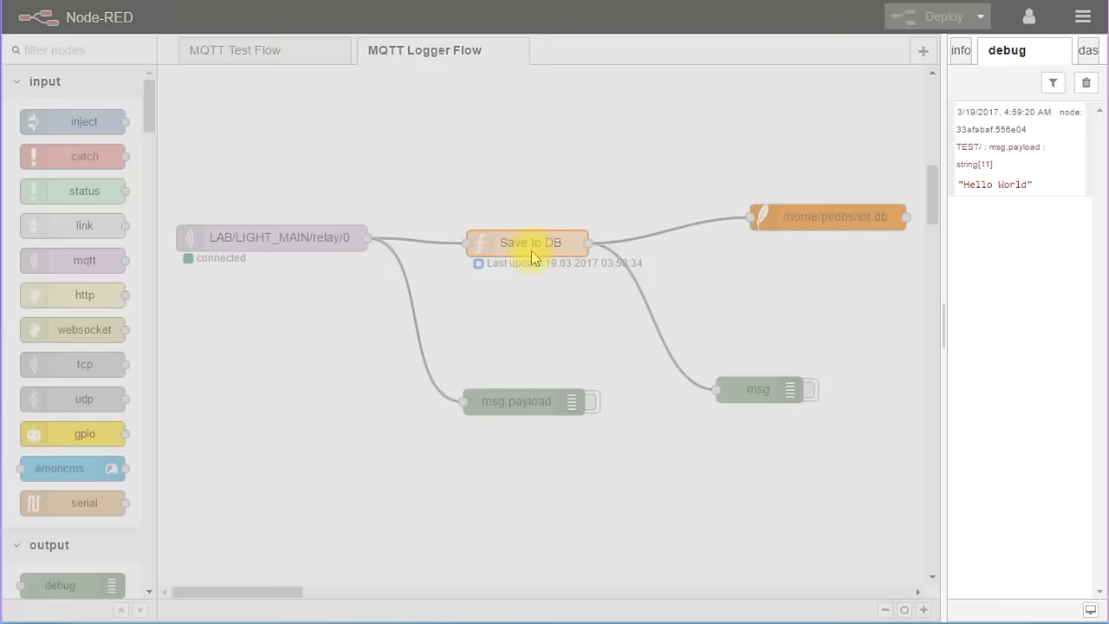
click(823, 217)
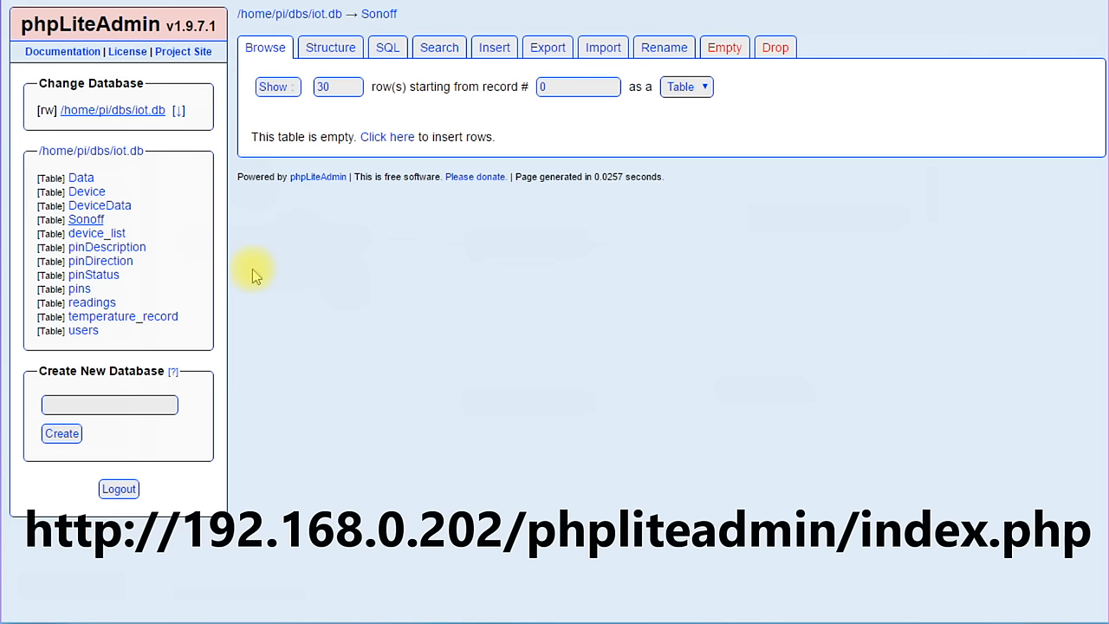
Step: Reload the Sonoff table rows to see the stored relay state, then view its structure
click(113, 110)
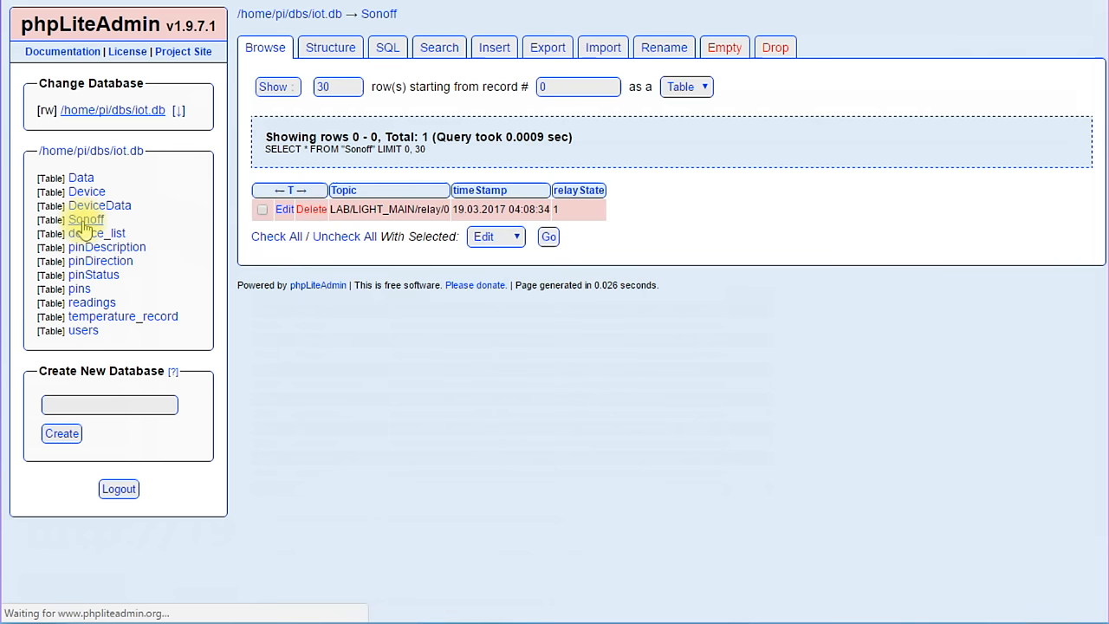
click(330, 47)
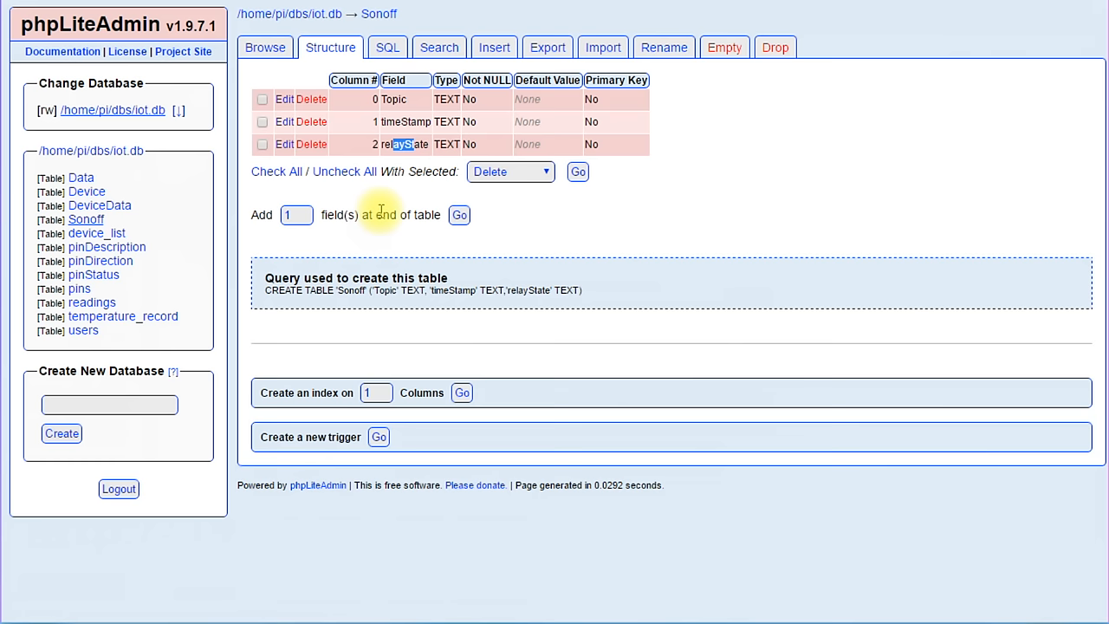
click(265, 46)
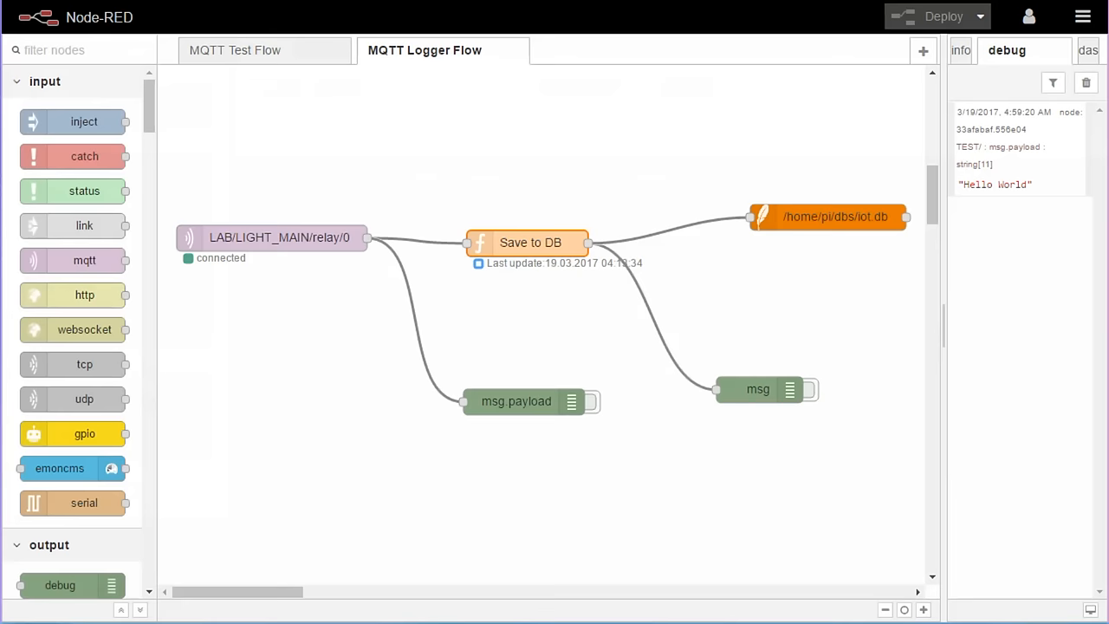
click(530, 243)
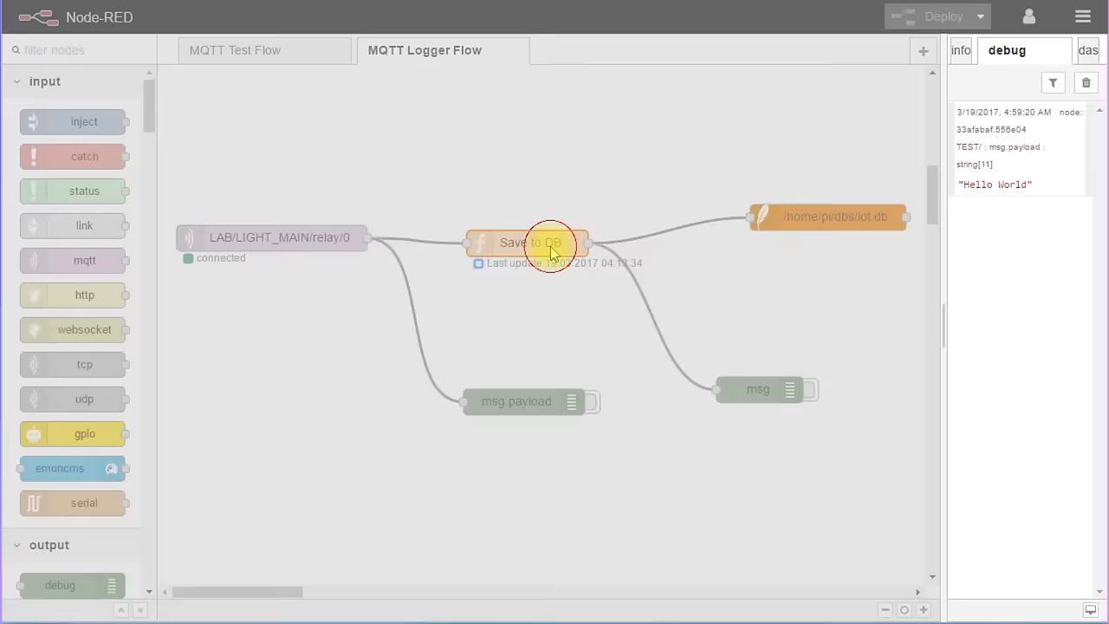
double_click(528, 242)
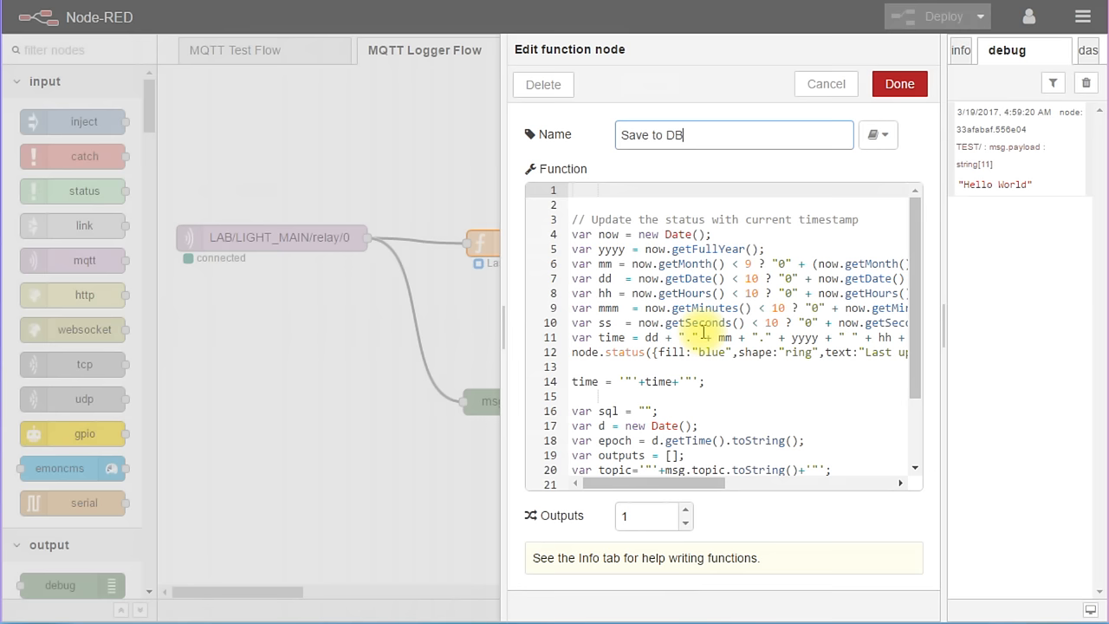
click(898, 84)
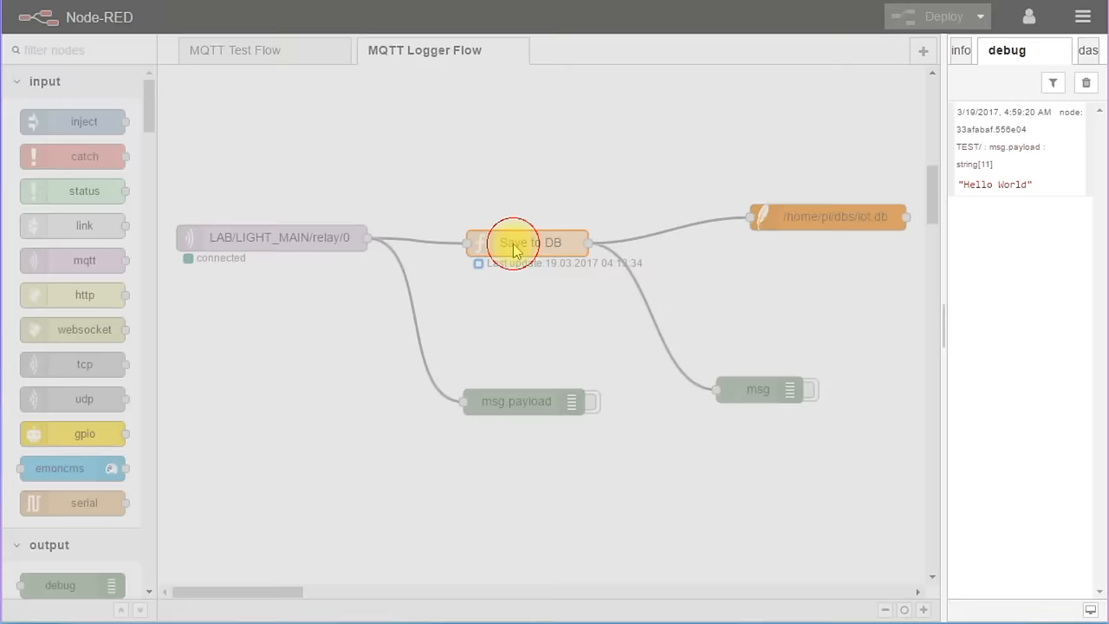
Step: Reopen the Save to DB function and scroll to its INSERT INTO Sonoff line
double_click(519, 242)
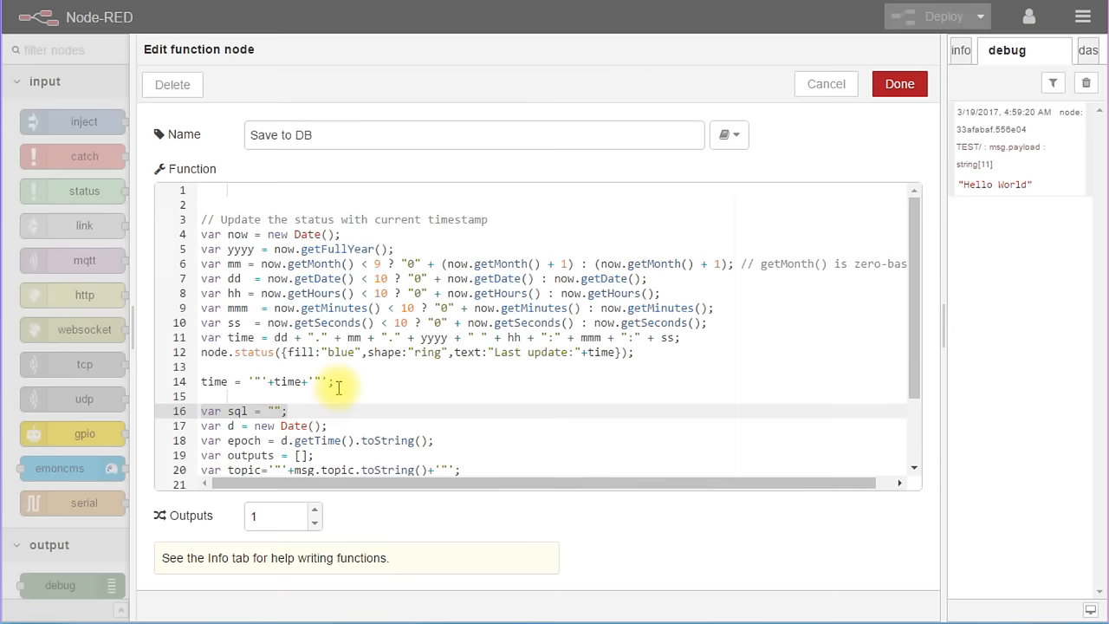
scroll(down, 3)
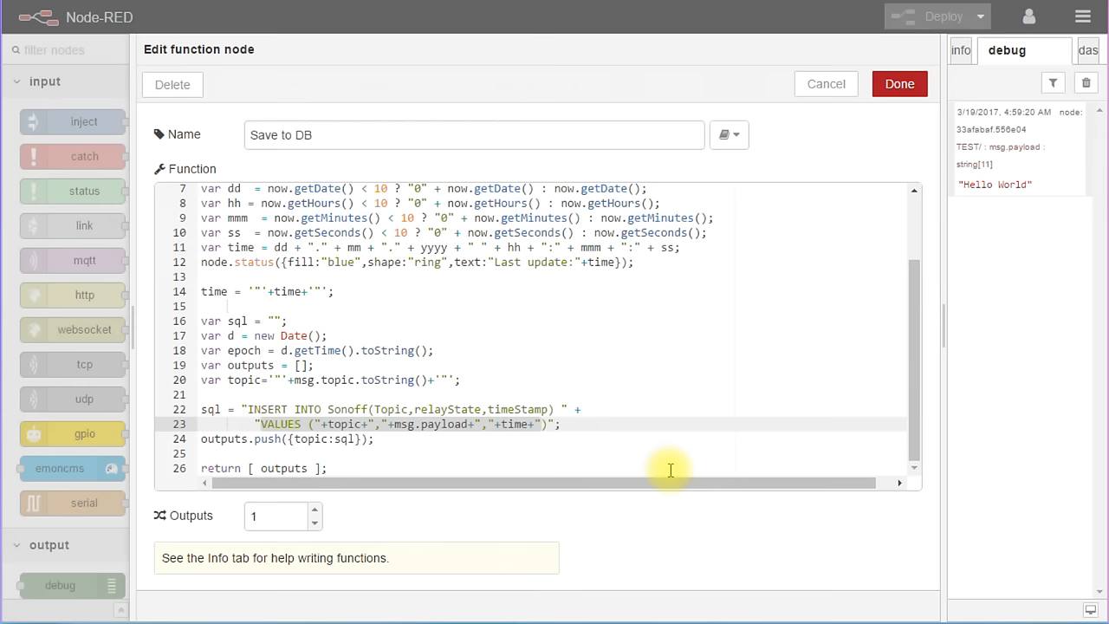
click(425, 454)
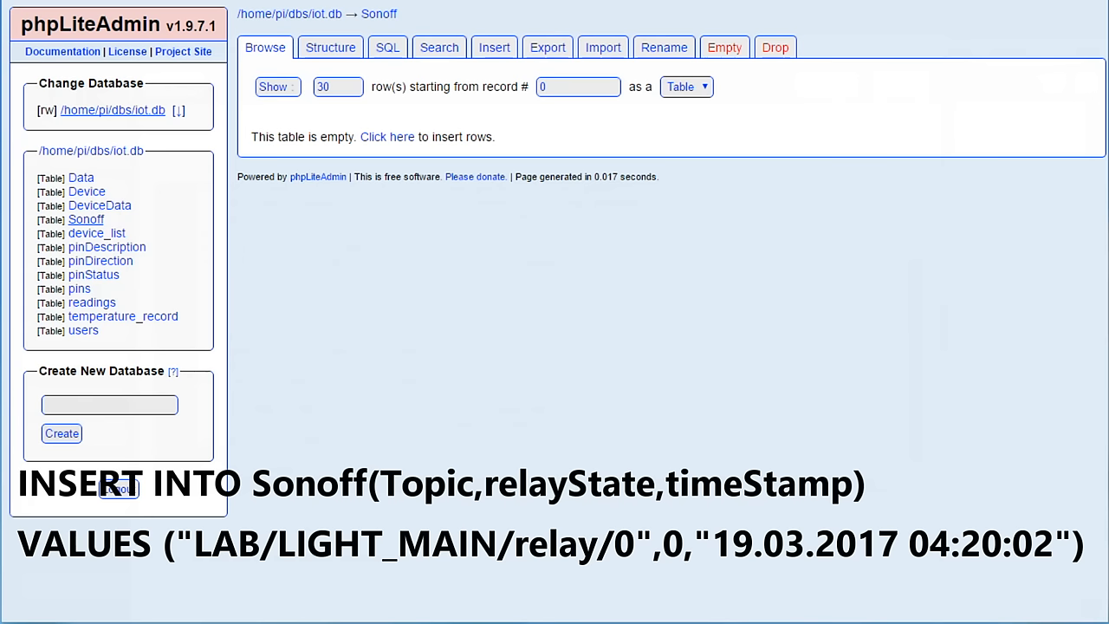
Step: View recent Sonoff INSERT queries in phpLiteAdmin's SQL page, then open the iot.db node settings
click(388, 48)
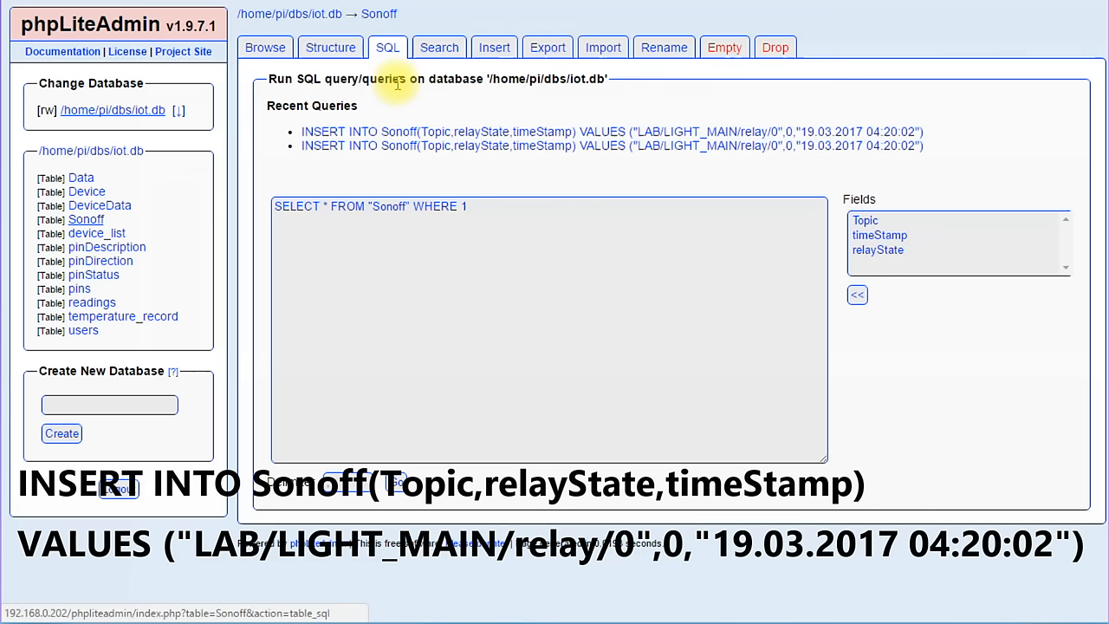
click(265, 48)
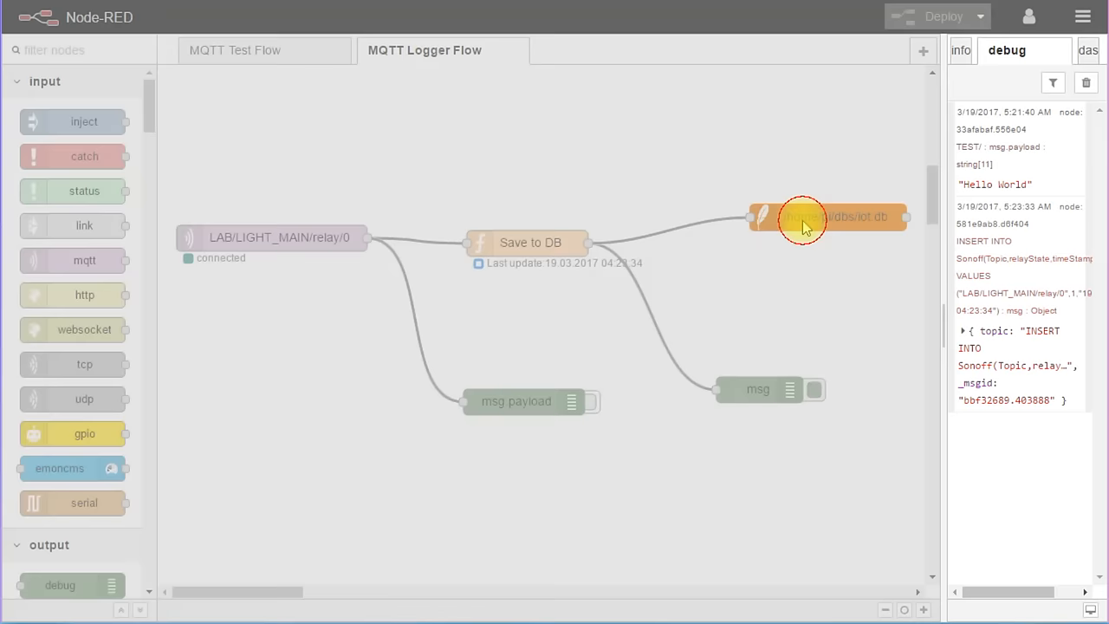
double_click(802, 216)
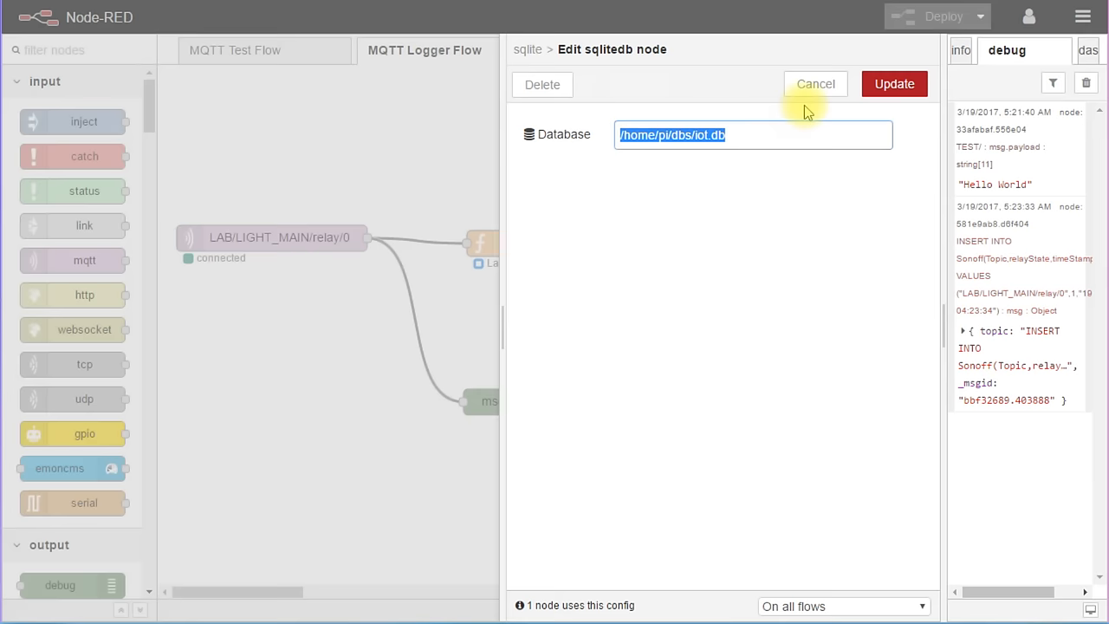